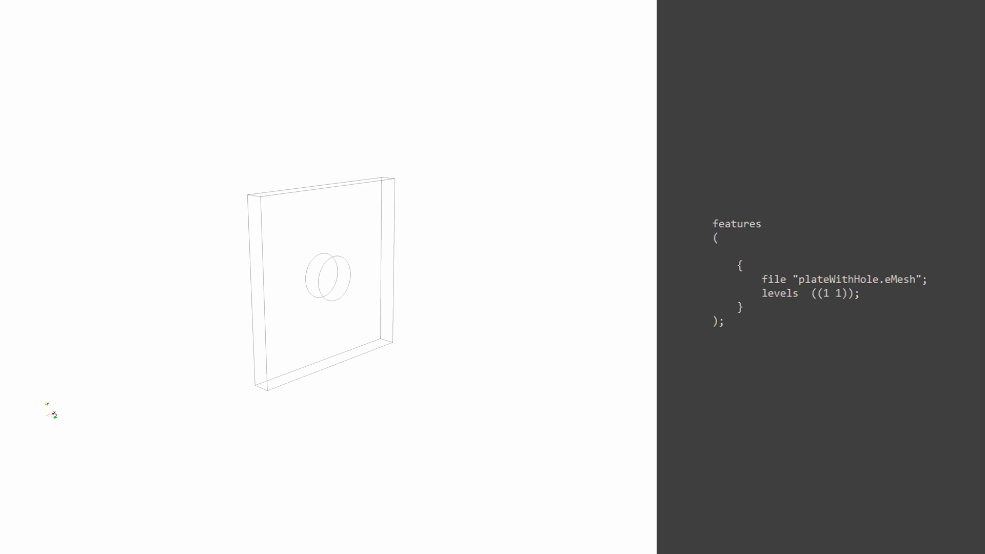
pyautogui.scroll(-3)
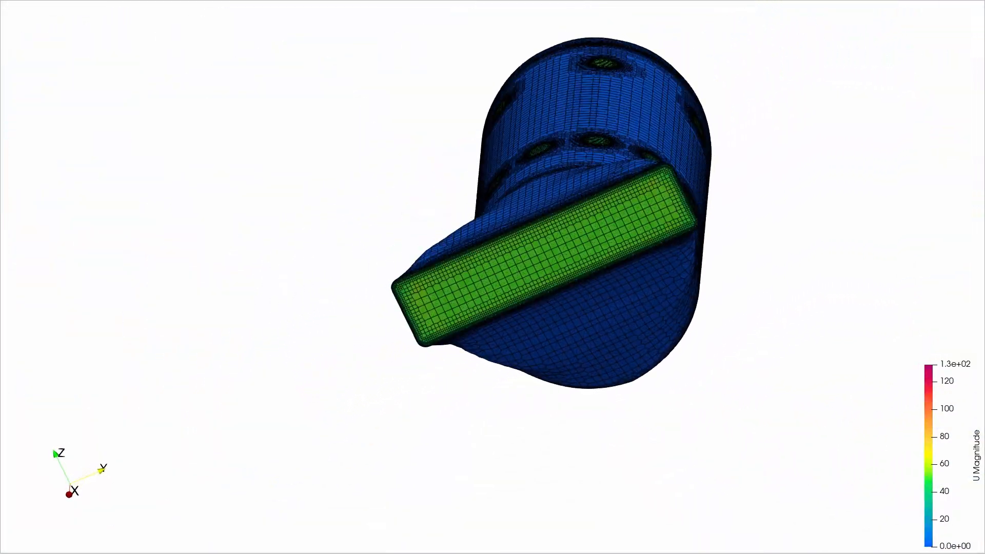
pyautogui.scroll(3)
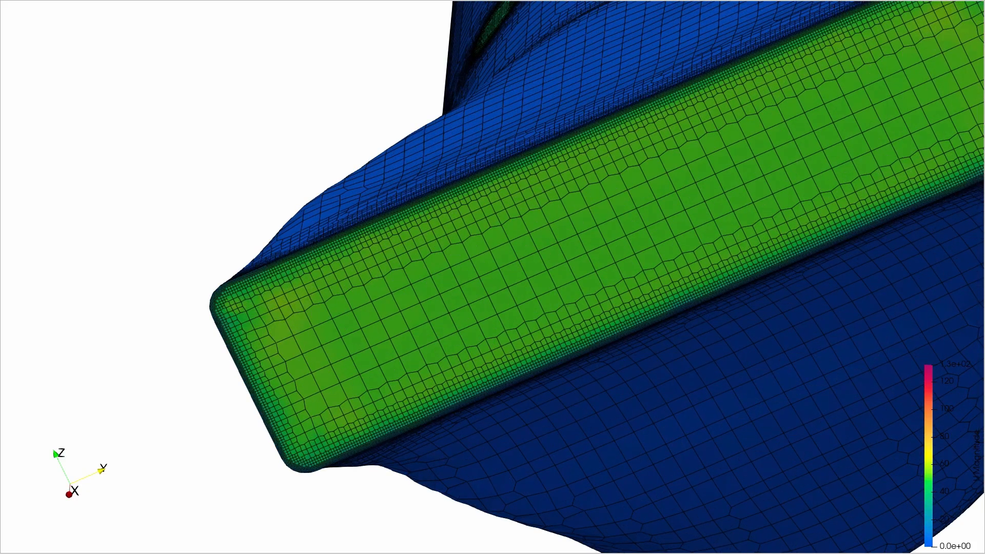